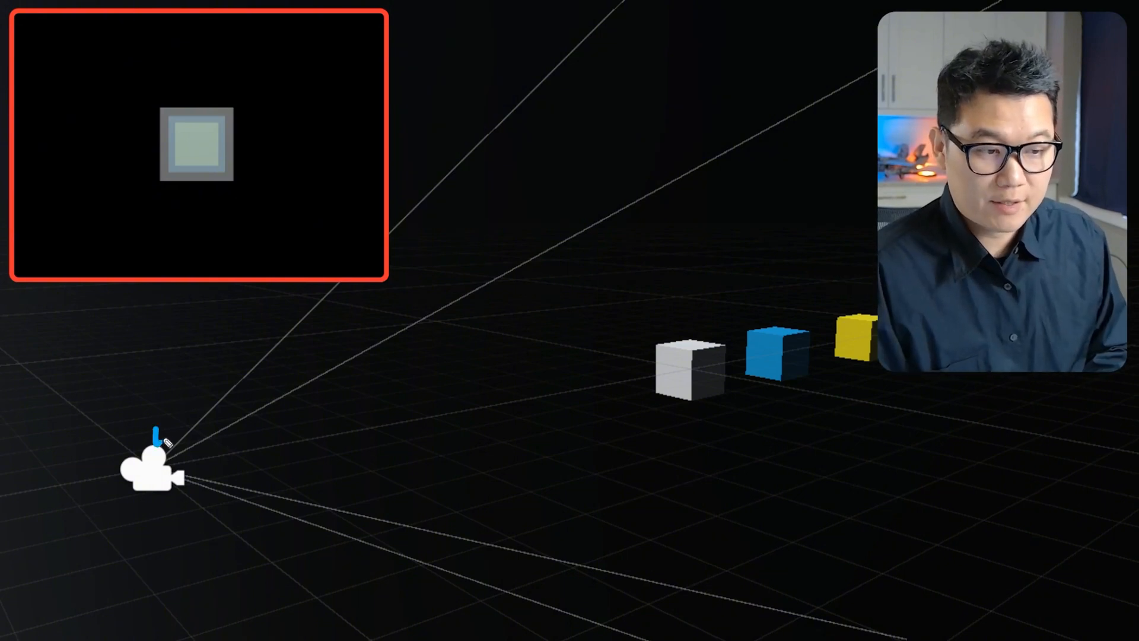
mouse_move(149, 85)
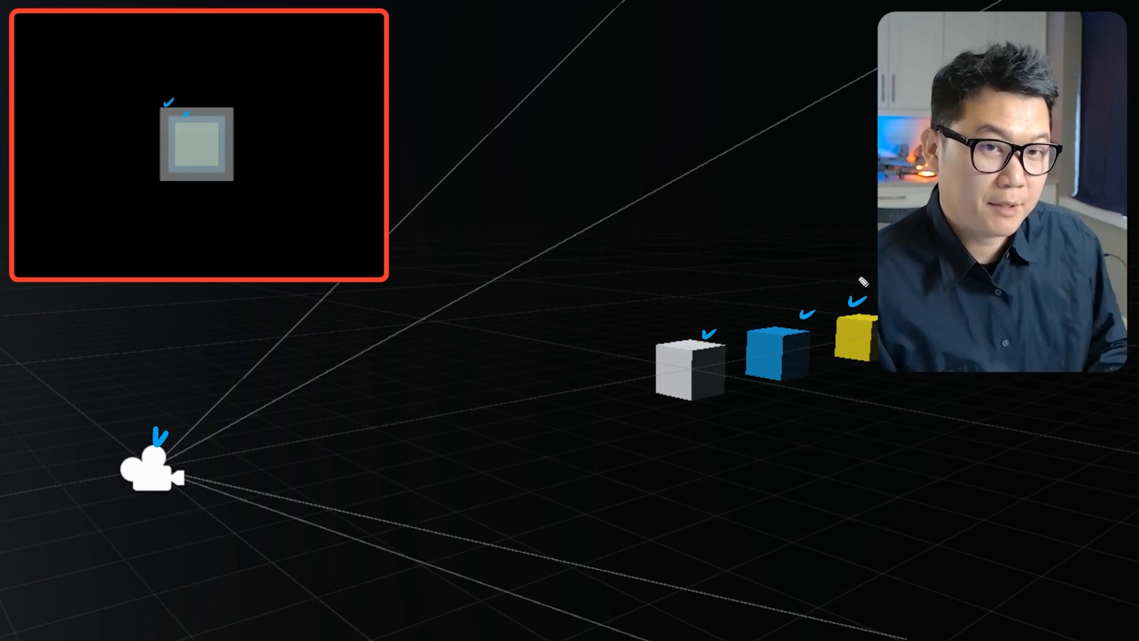
mouse_move(206, 155)
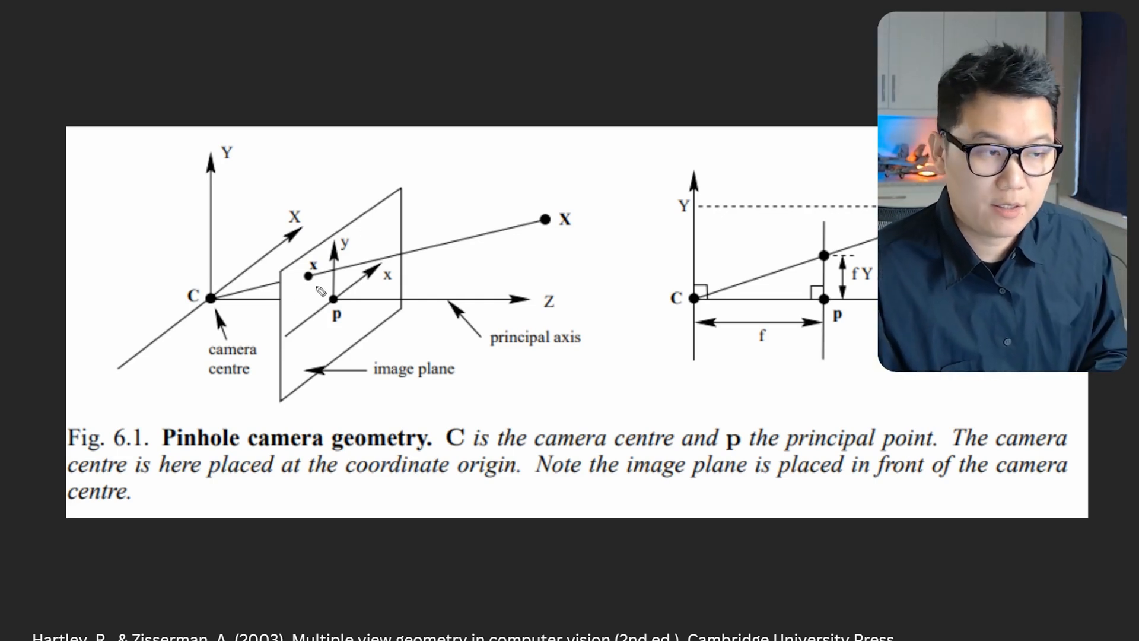
mouse_move(305, 243)
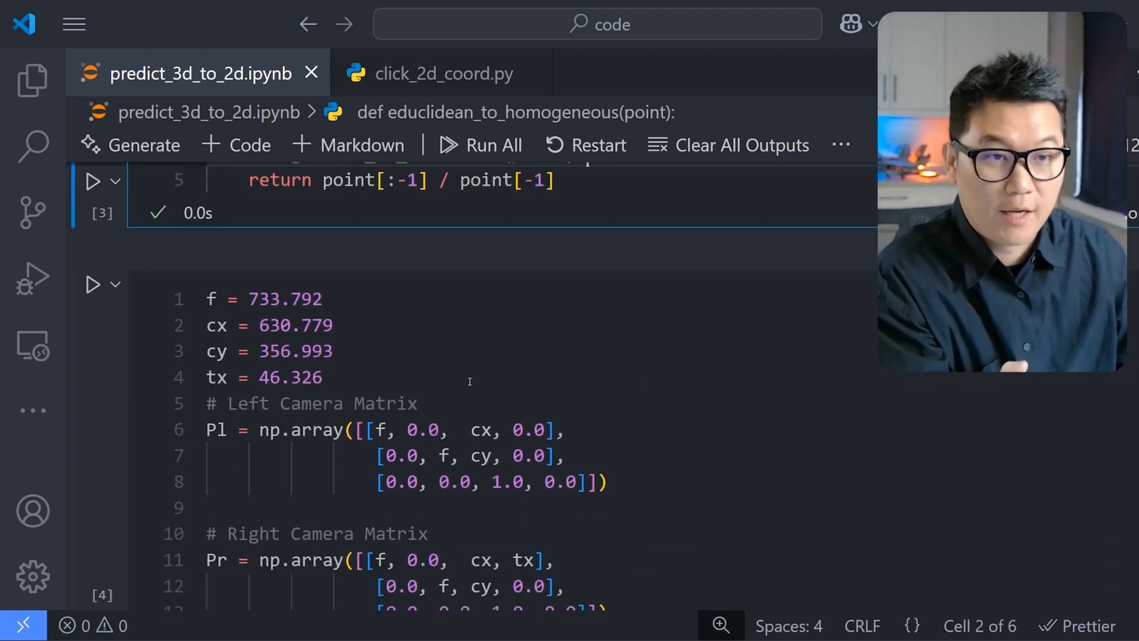
Project world point [-300, 0, 1280] to pixels (458.797, 356.993) and pick a point on the left image.
click(324, 378)
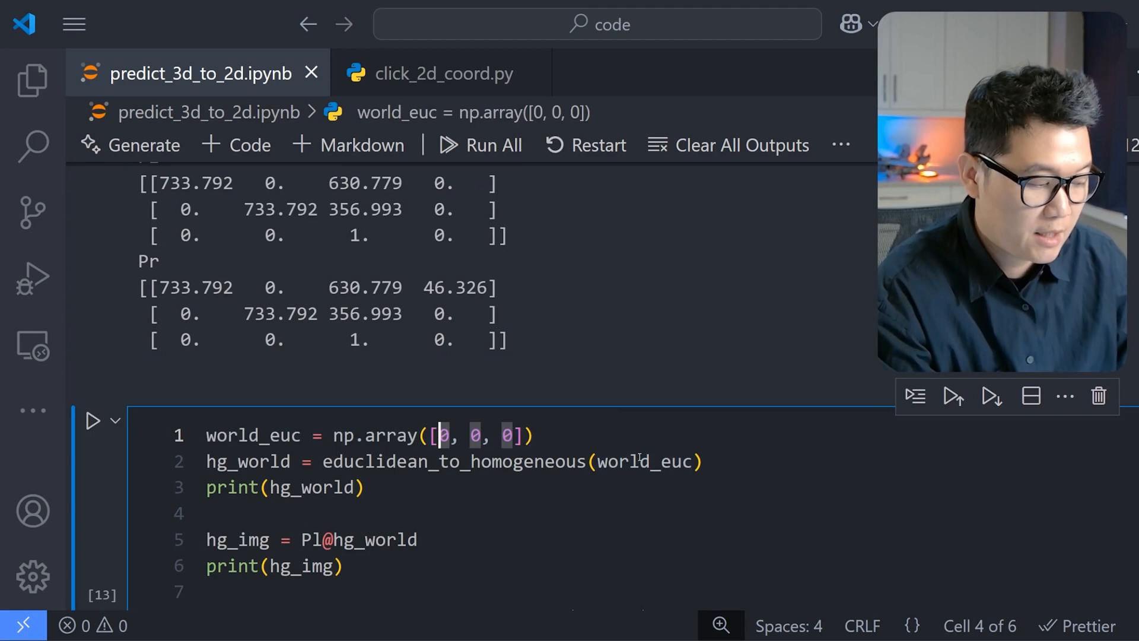
text(-300)
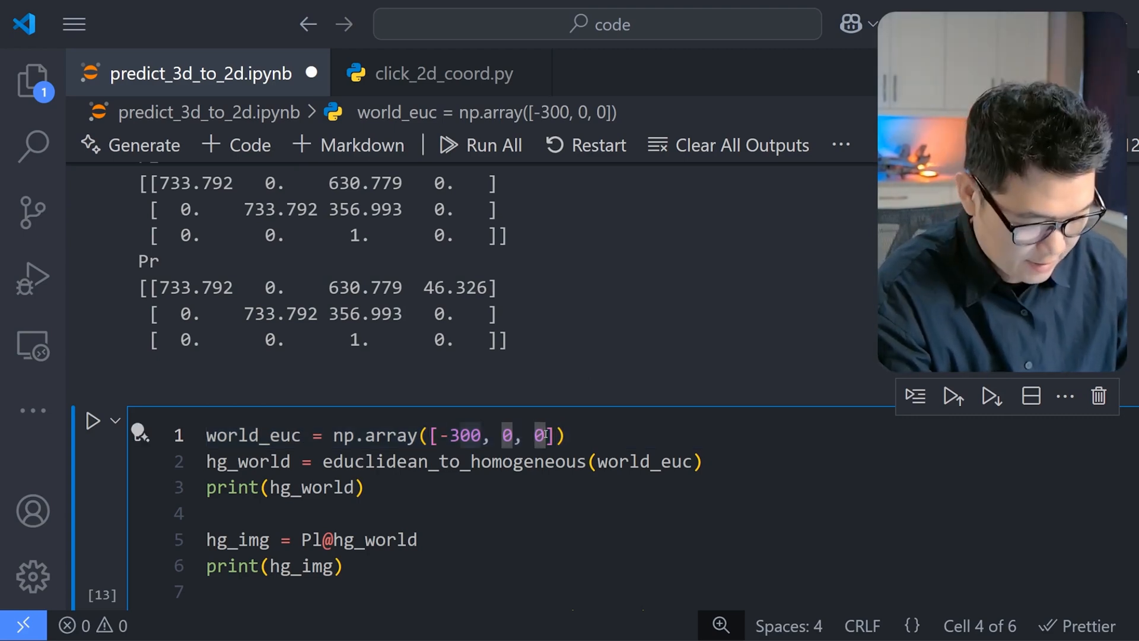
text(128)
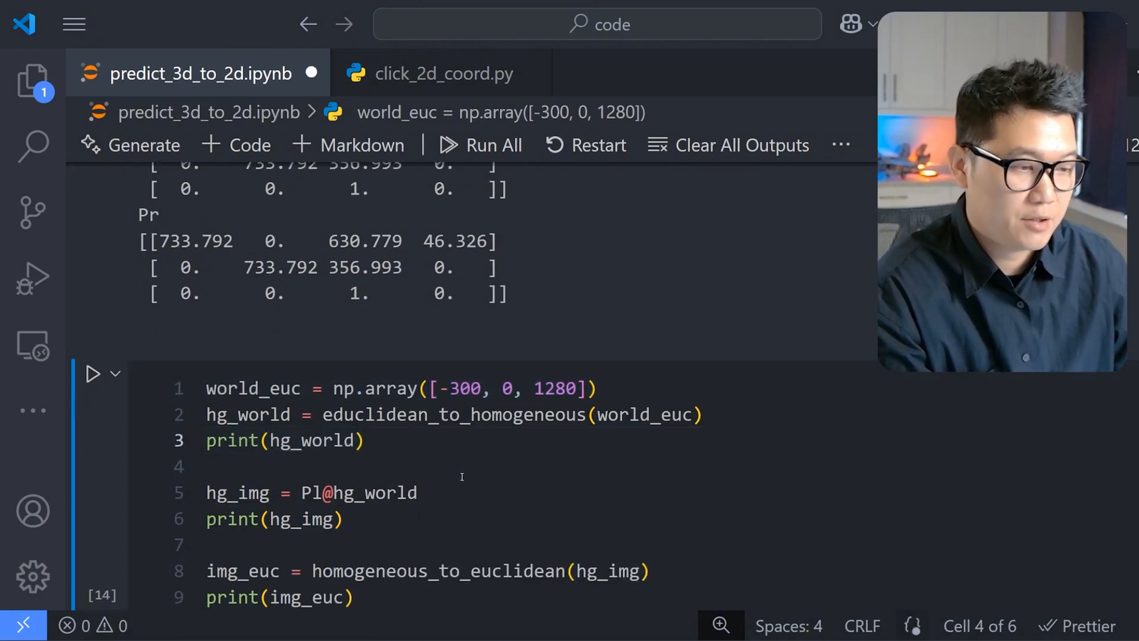
click(94, 373)
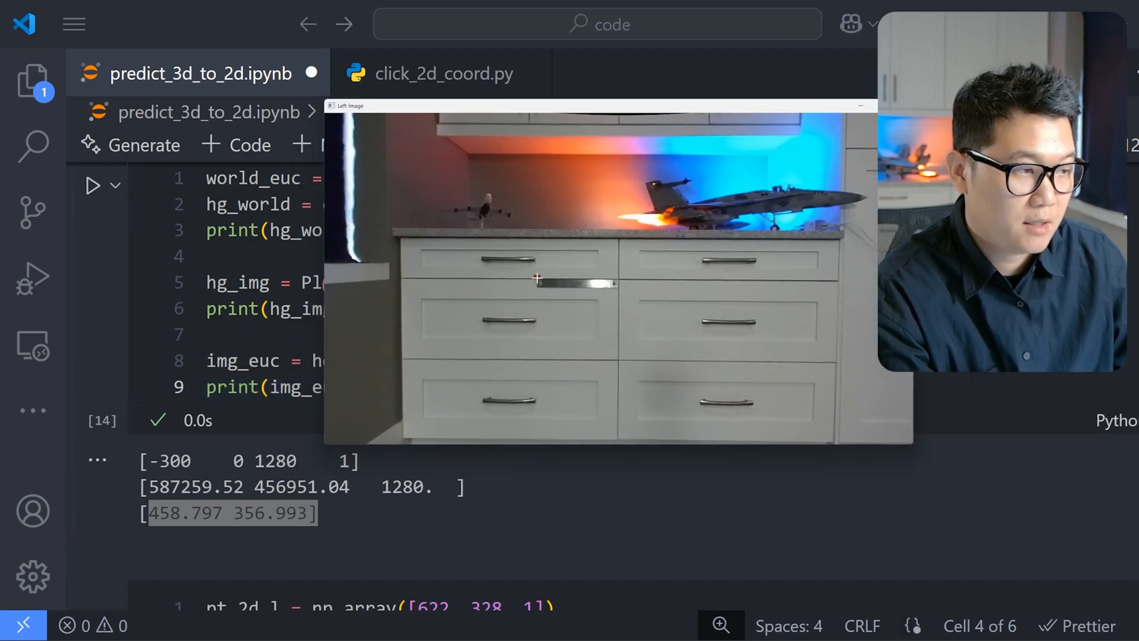
click(537, 278)
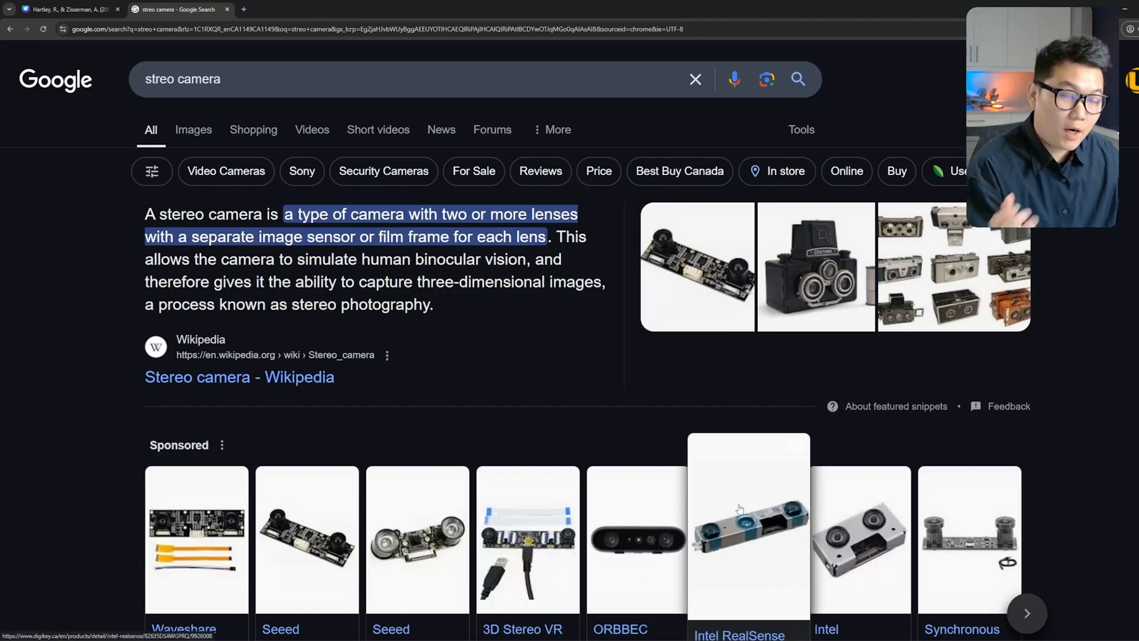
mouse_move(774, 449)
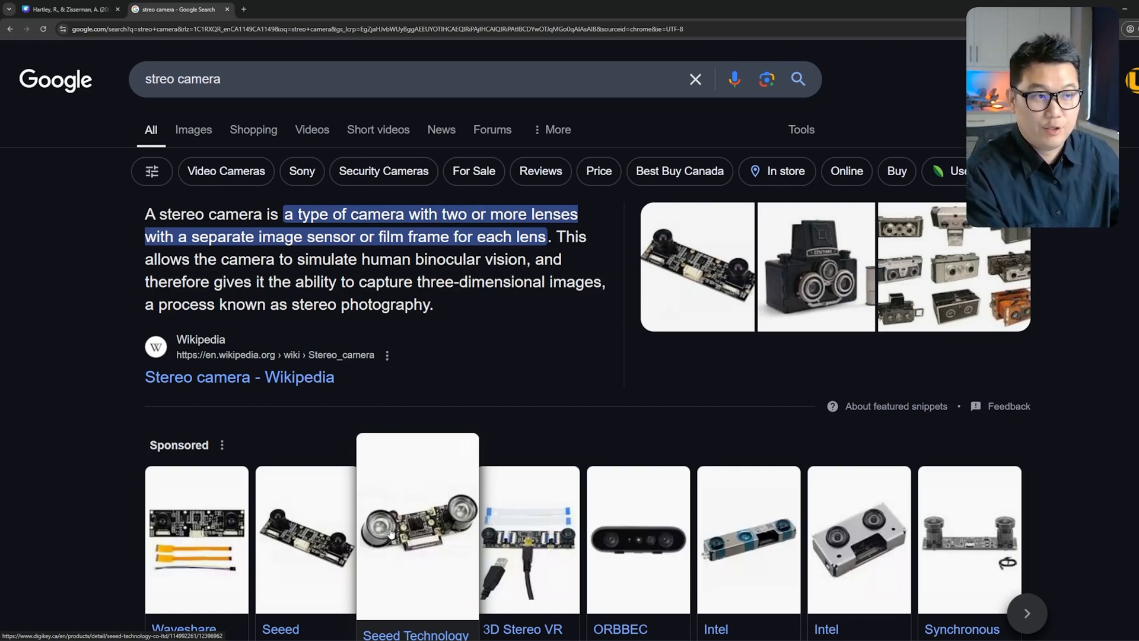
click(66, 10)
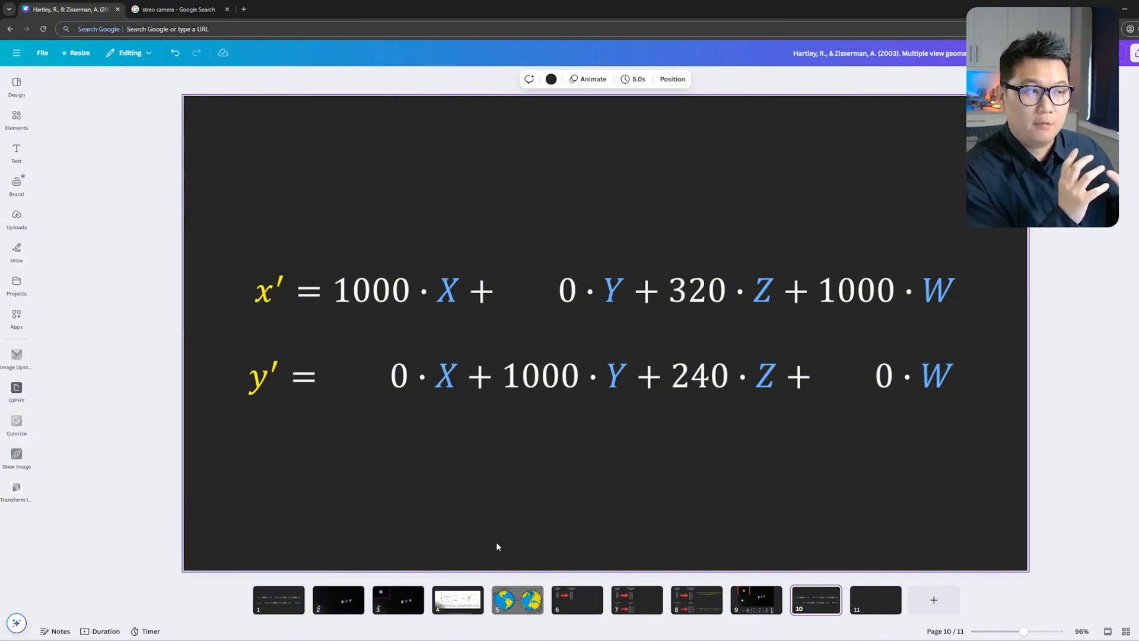
mouse_move(16, 454)
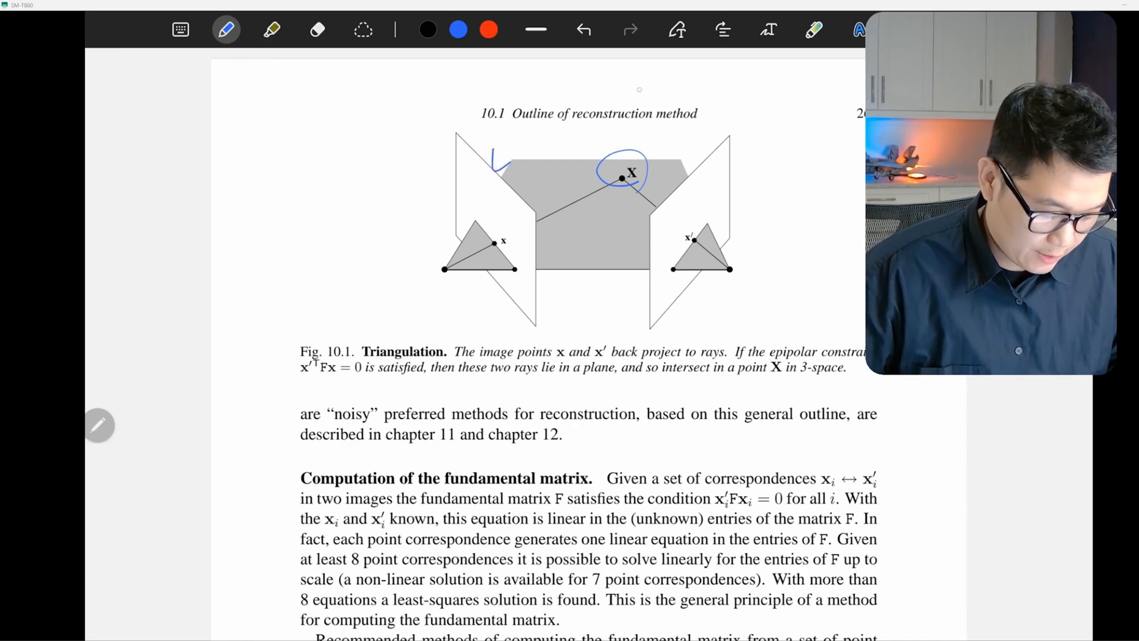
Ink blue strokes around point X and curves beneath both camera centres in Fig. 10.1.
drag(698, 156, 741, 131)
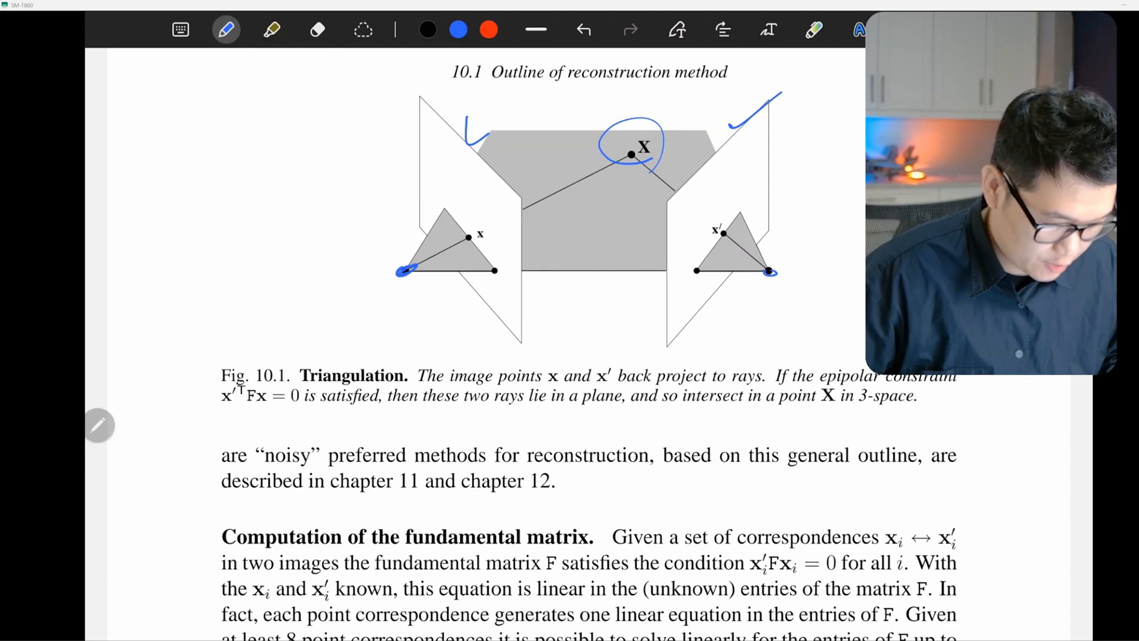
drag(407, 272, 771, 273)
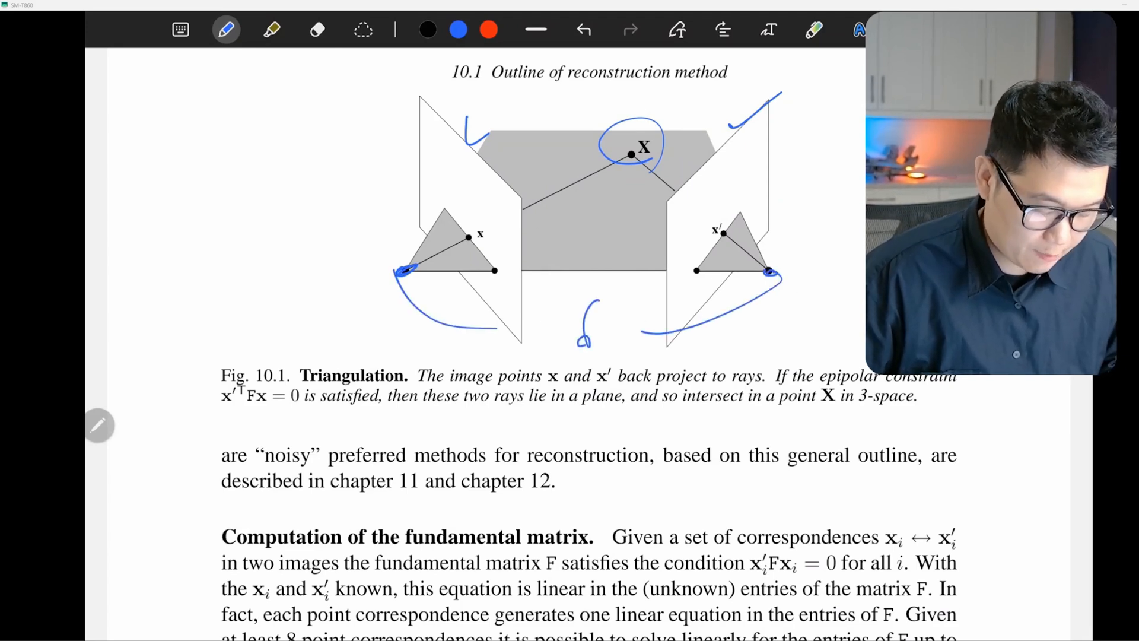
drag(378, 276, 632, 156)
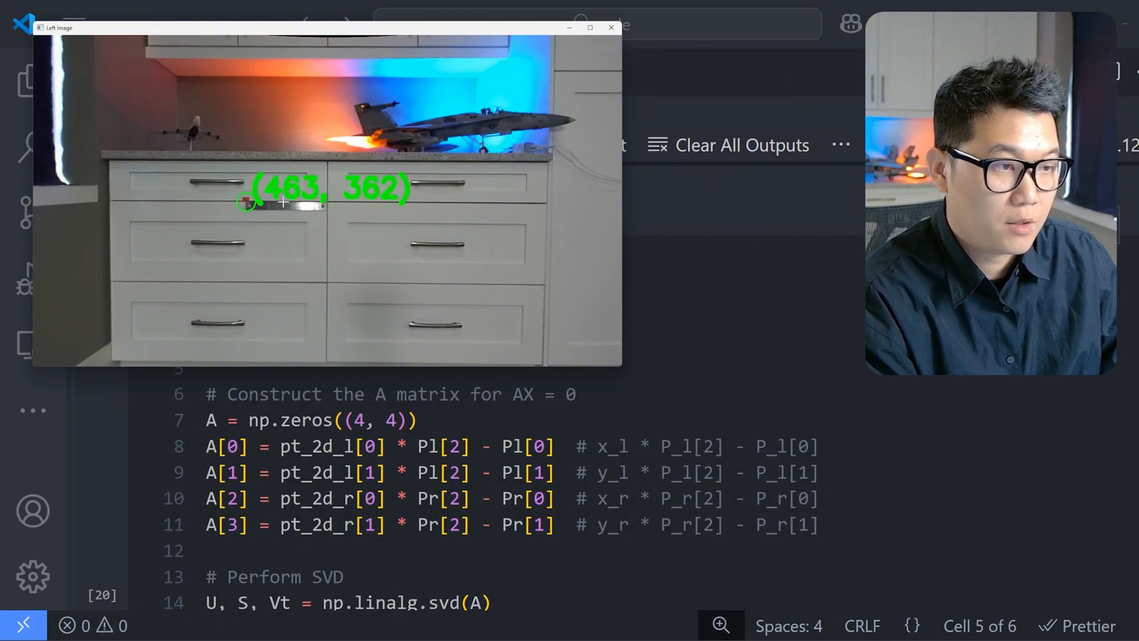
Enter the left point as (463, 362) and select the right point's placeholder coordinate.
click(611, 28)
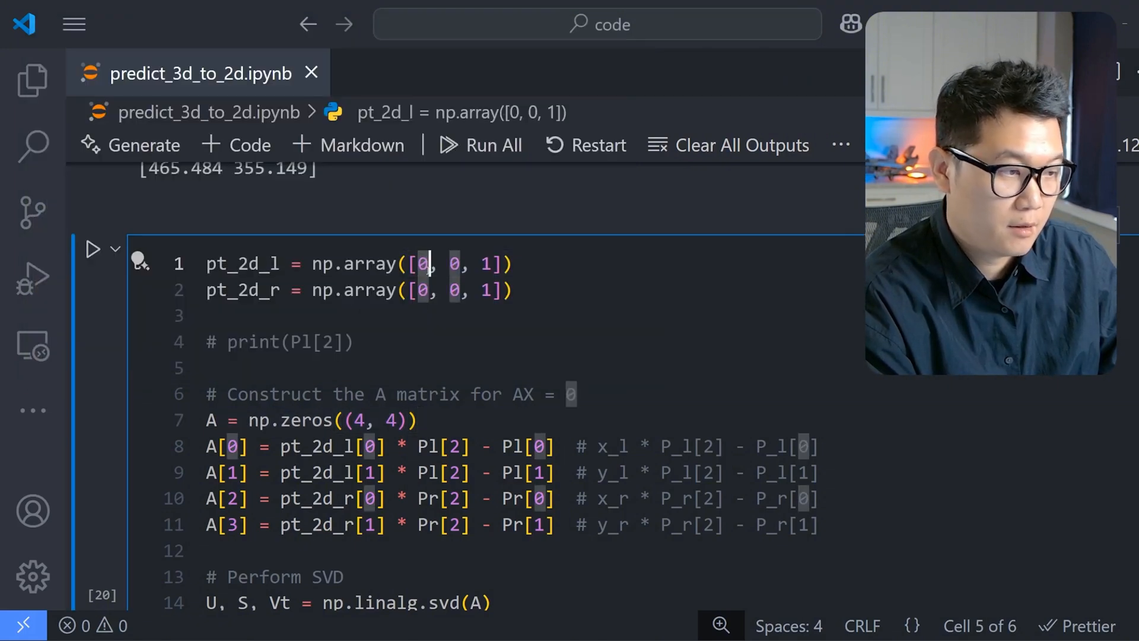
text(463)
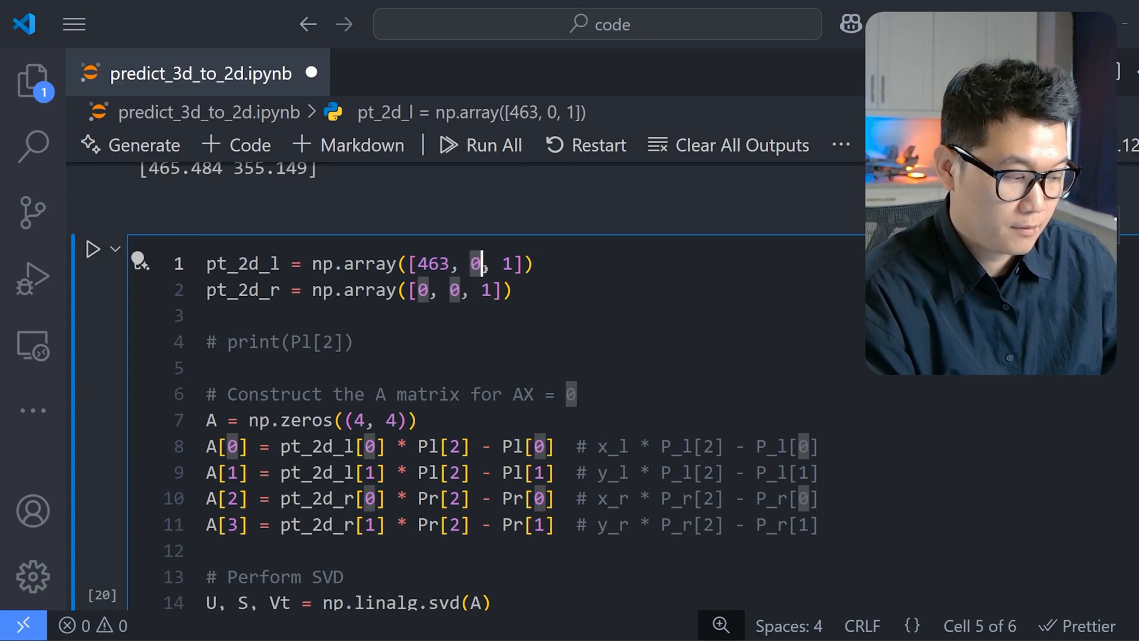
text(362)
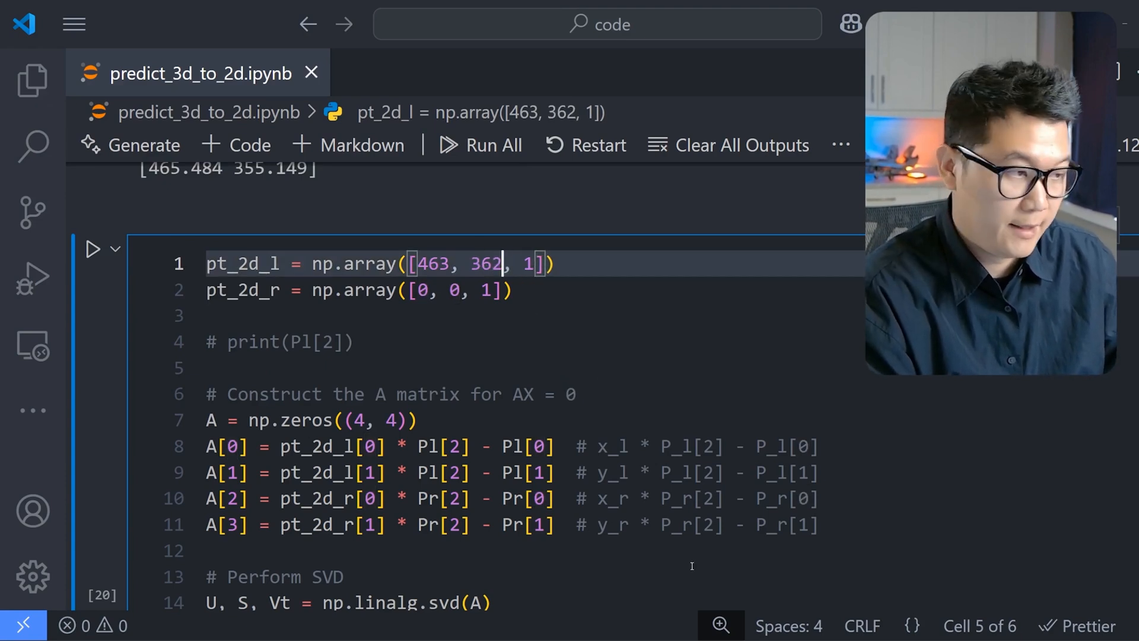
double_click(528, 263)
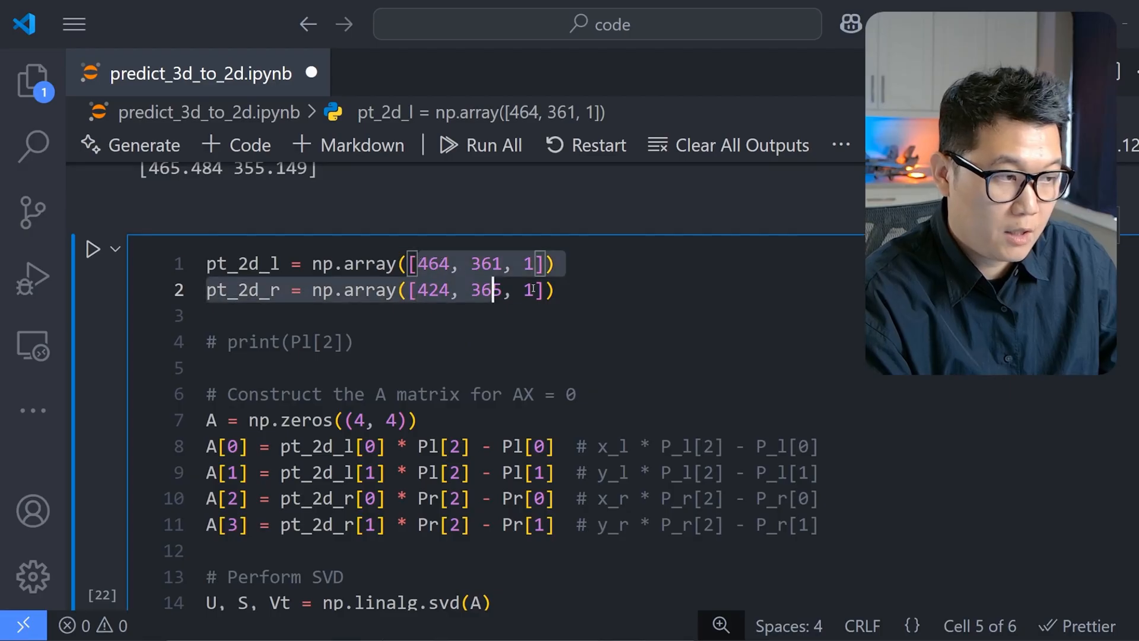
scroll(down, 3)
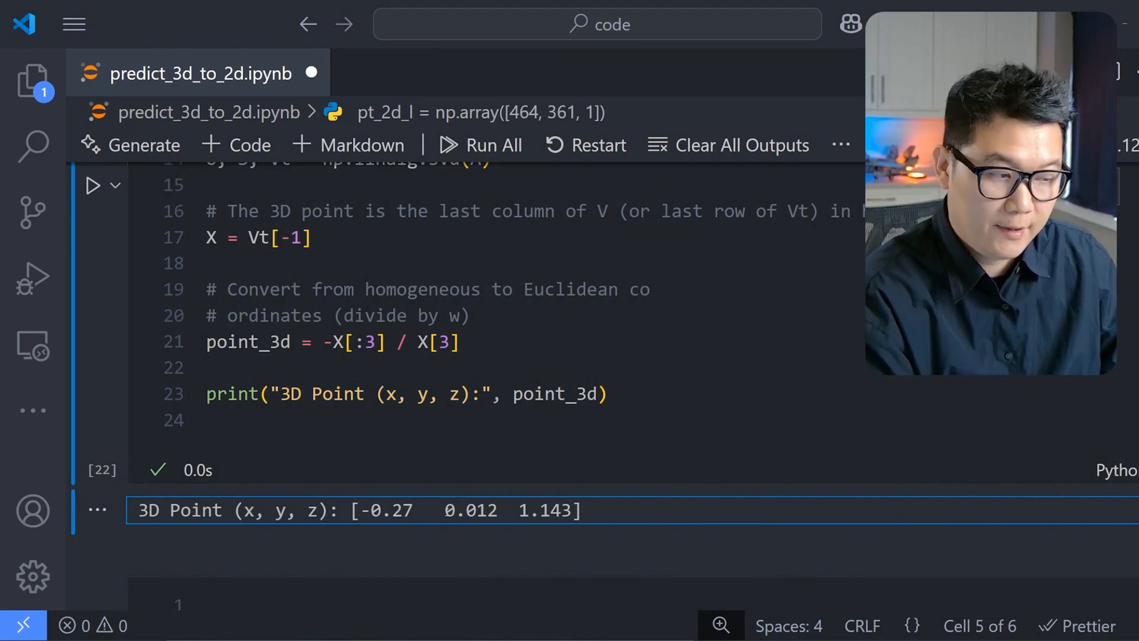
double_click(471, 510)
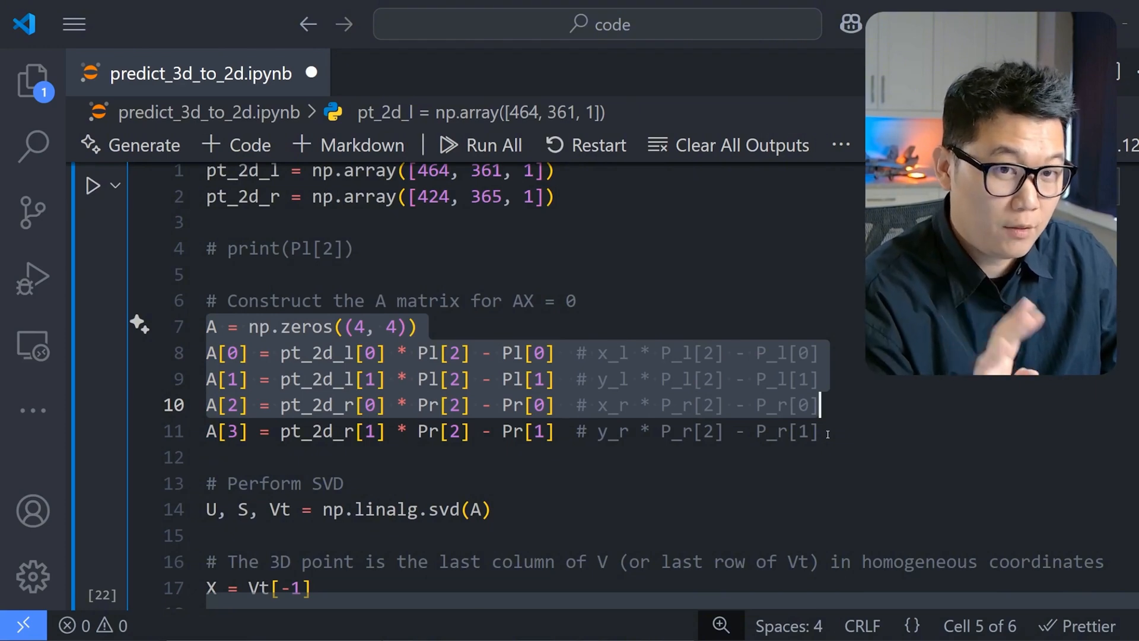
scroll(down, 3)
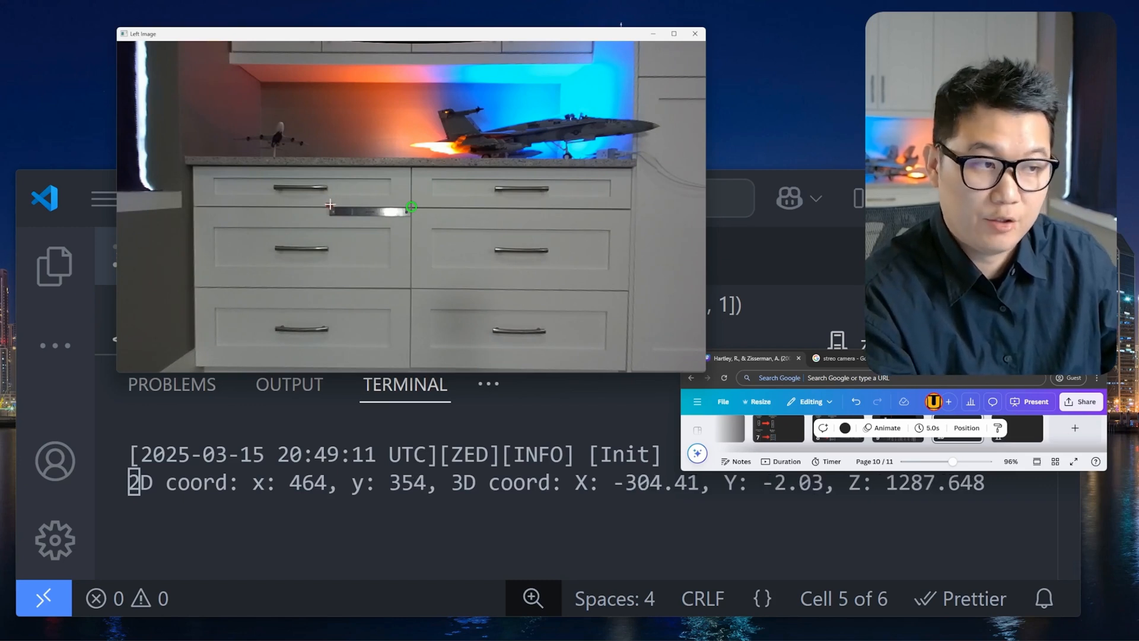
Pick a drawer-handle point in the live image to report its 3D coordinate, Z about 1271.8.
click(417, 178)
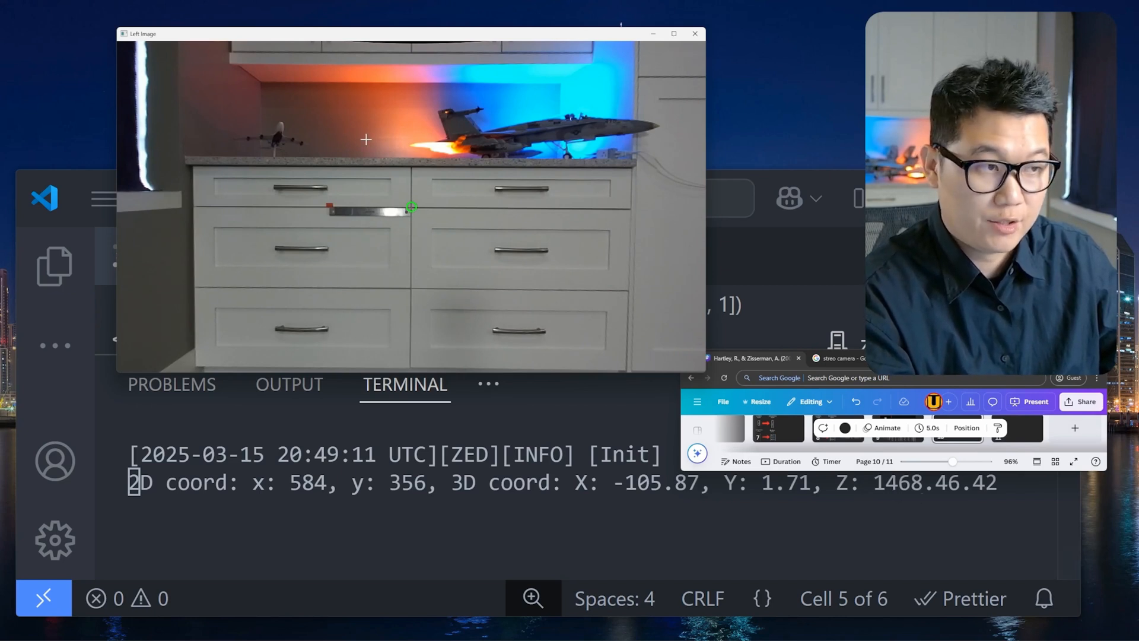
mouse_move(334, 212)
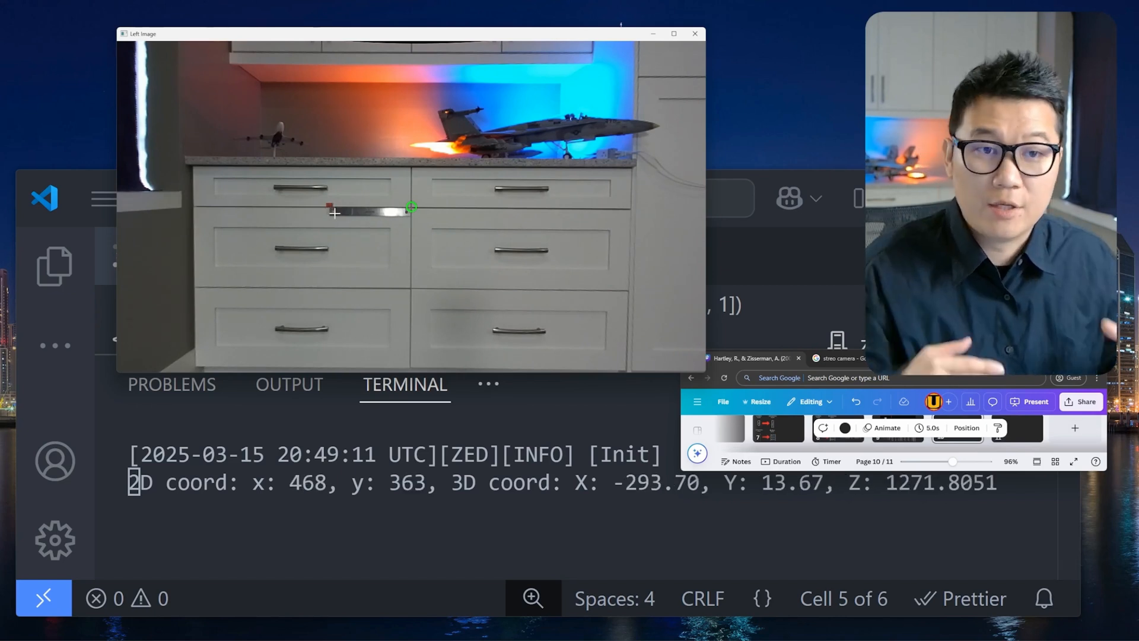